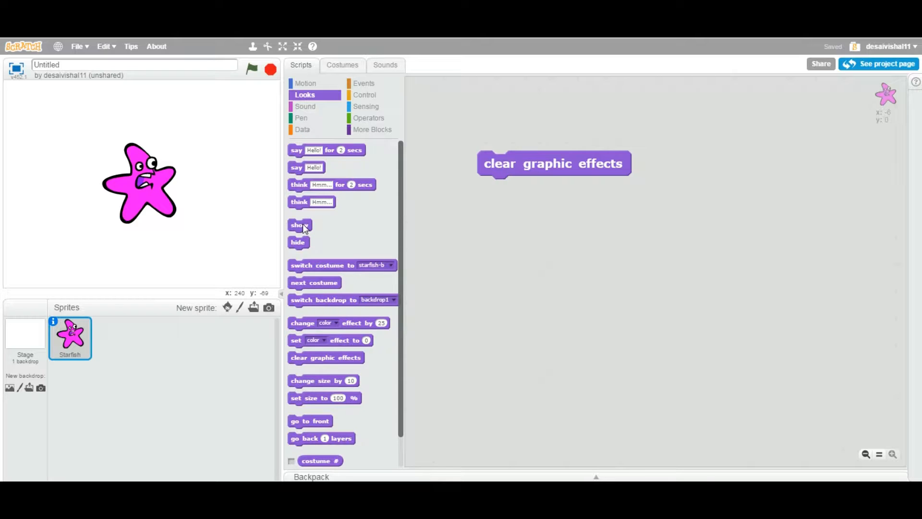
Try snapping a show block above clear graphic effects, then detach it again
{"action": "left_click_drag", "start_coordinate": [299, 225], "coordinate": [432, 247]}
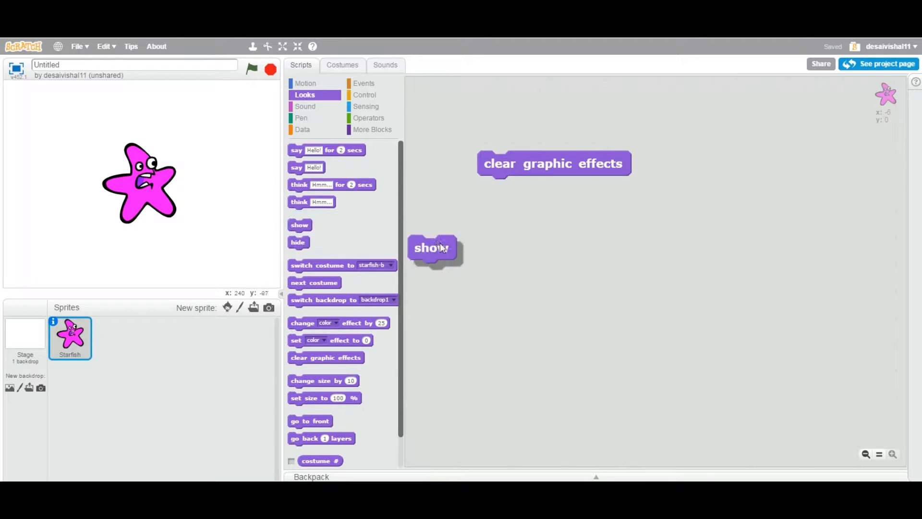
{"action": "left_click_drag", "start_coordinate": [432, 247], "coordinate": [507, 195]}
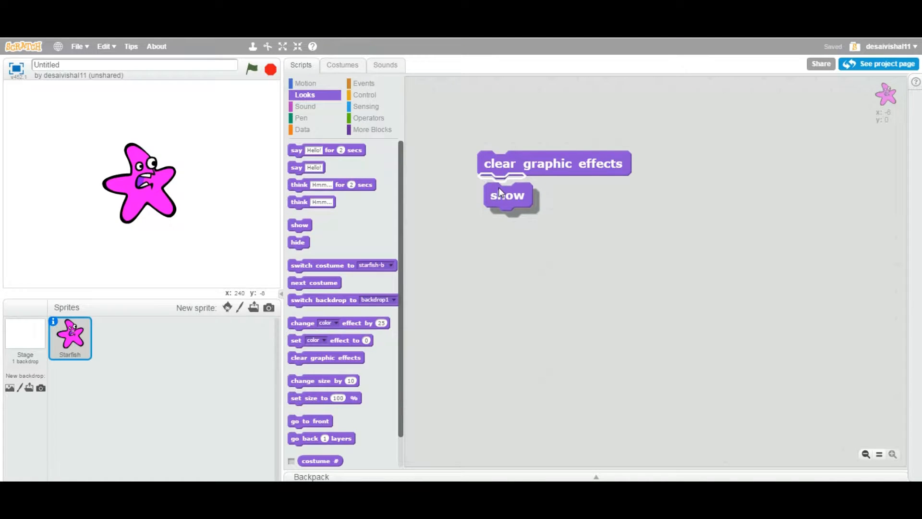
{"action": "left_click_drag", "start_coordinate": [507, 194], "coordinate": [502, 126]}
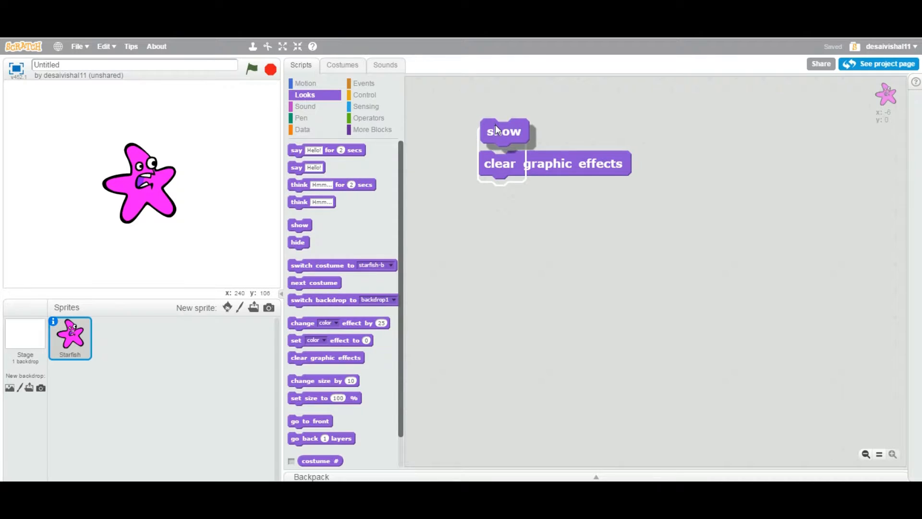
{"action": "left_click_drag", "start_coordinate": [503, 131], "coordinate": [501, 138]}
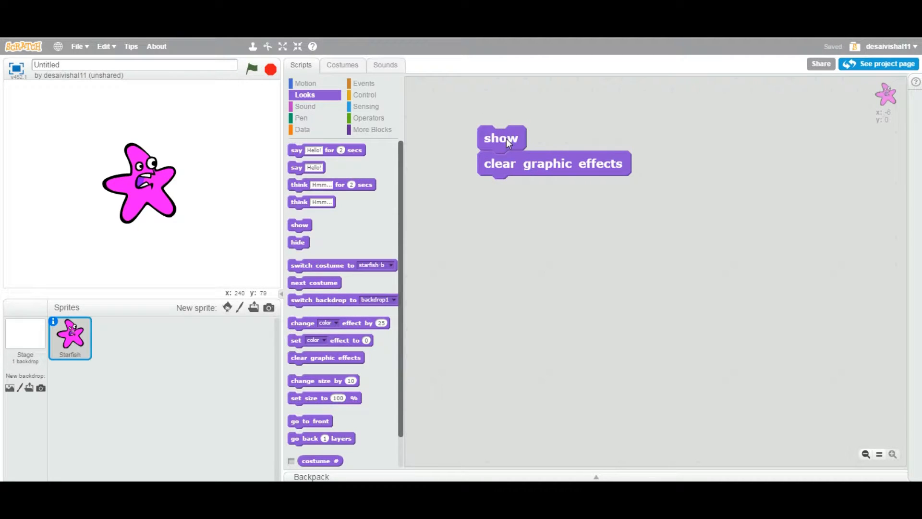
{"action": "left_click_drag", "start_coordinate": [553, 163], "coordinate": [548, 182]}
{"action": "type", "text": "120"}
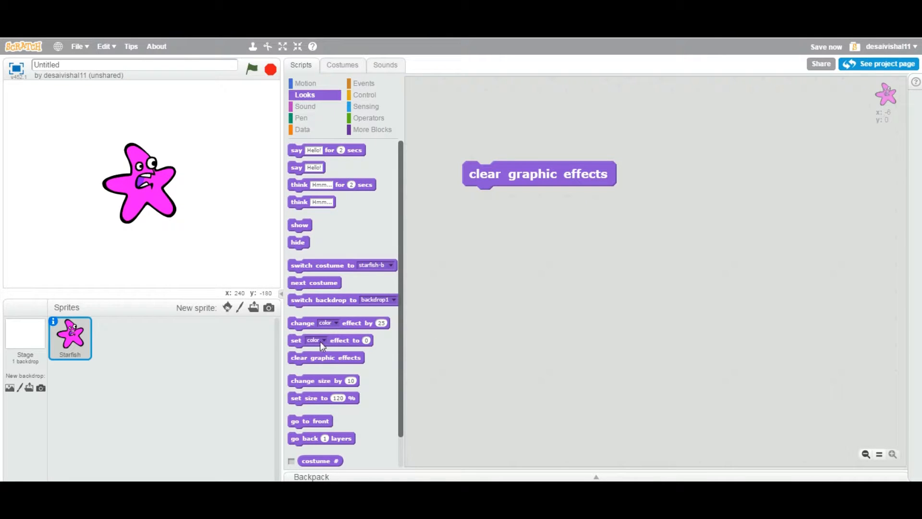
Add change color effect by 25 and set color effect to 0 blocks; move clear graphic effects lower
{"action": "left_click_drag", "start_coordinate": [323, 322], "coordinate": [391, 300]}
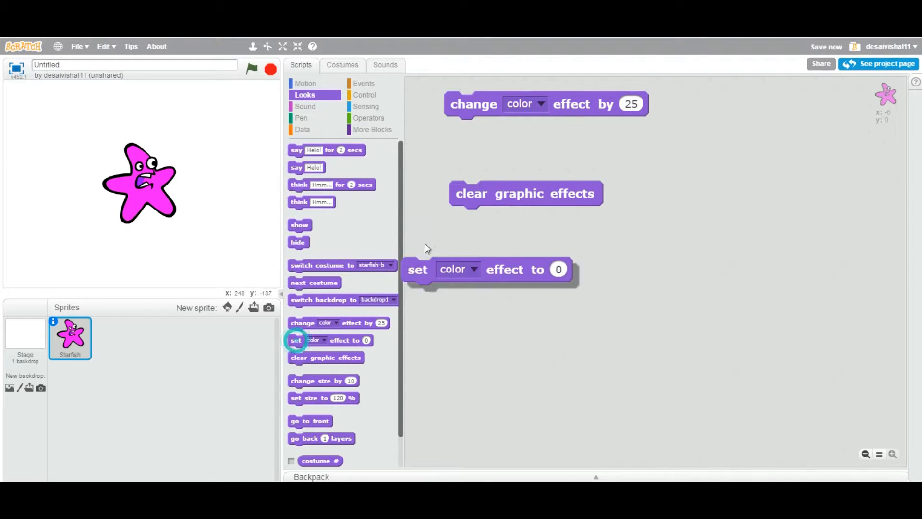
{"action": "left_click_drag", "start_coordinate": [417, 270], "coordinate": [462, 143]}
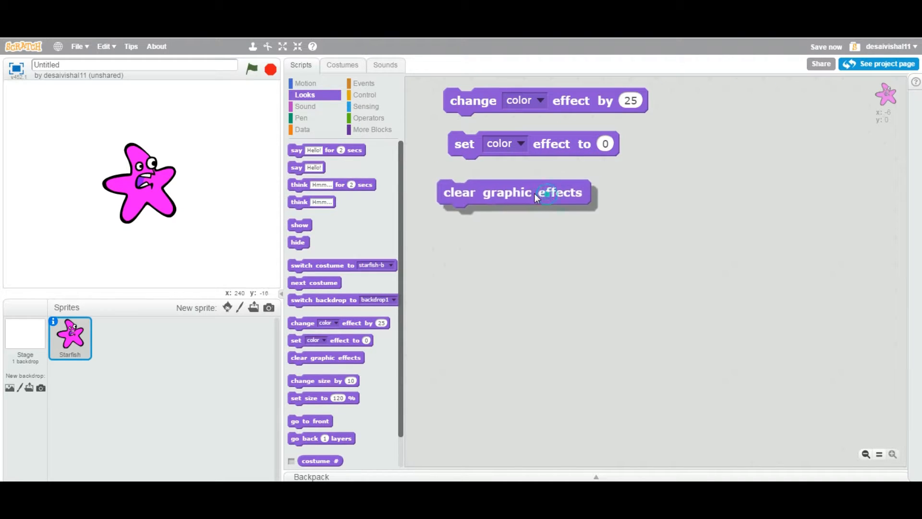
{"action": "left_click_drag", "start_coordinate": [511, 192], "coordinate": [529, 203]}
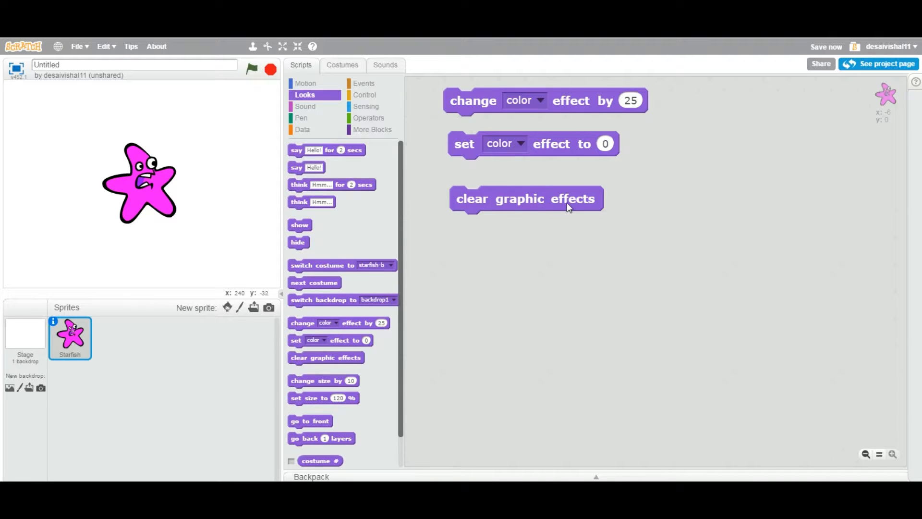
{"action": "mouse_move", "coordinate": [485, 152]}
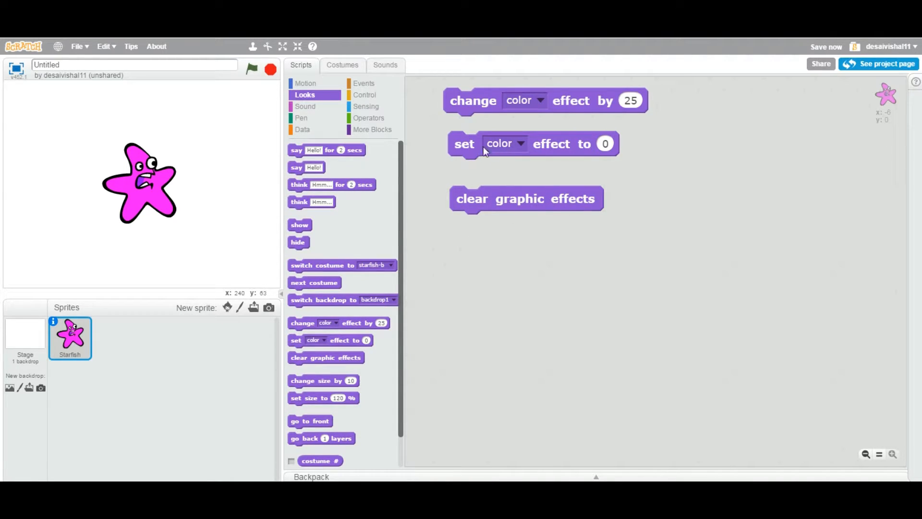
Change the set color effect value to 20 and run the block on the starfish
{"action": "left_click", "coordinate": [520, 144]}
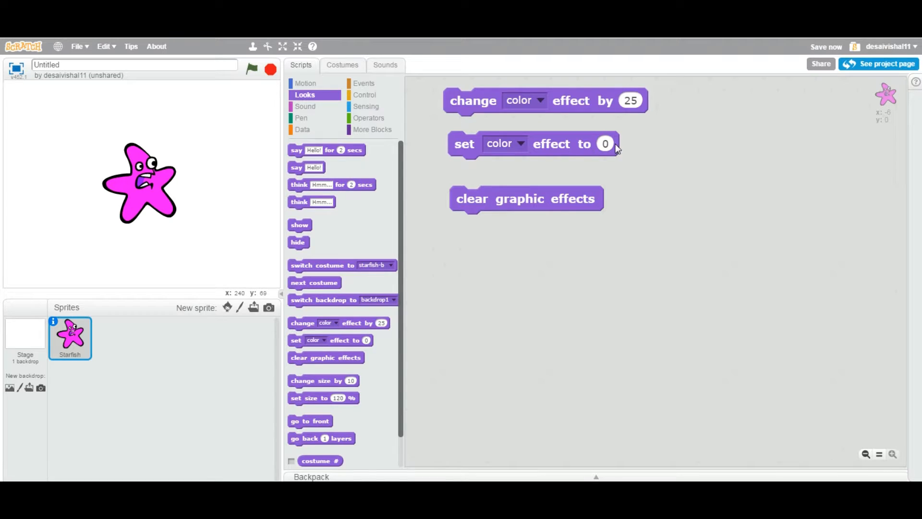
{"action": "type", "text": "20"}
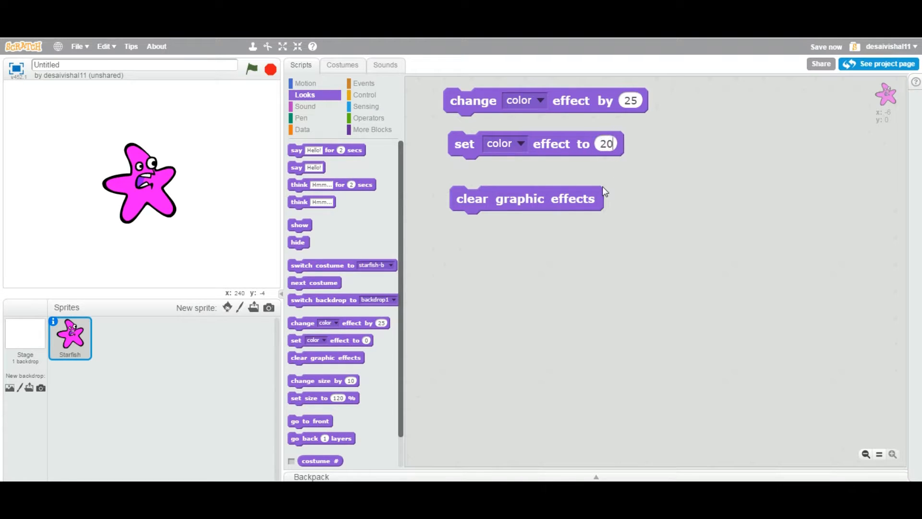
{"action": "left_click", "coordinate": [464, 144]}
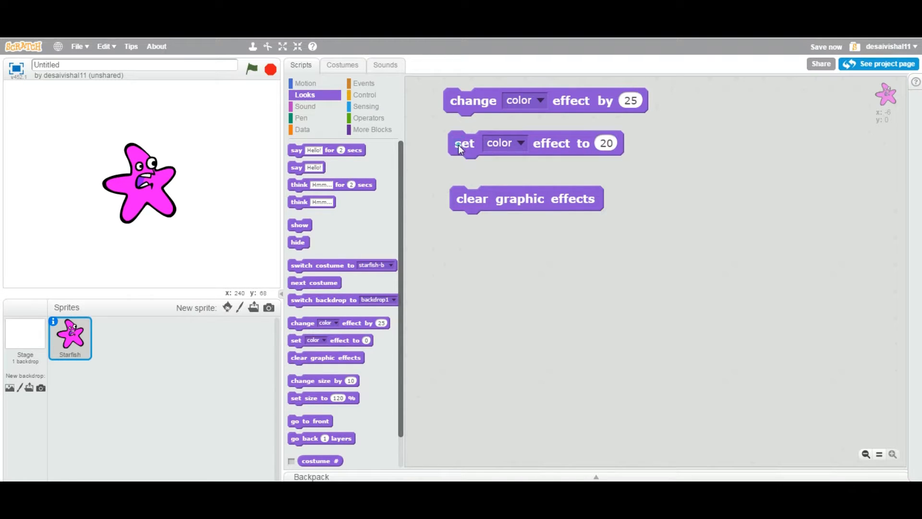
{"action": "left_click", "coordinate": [464, 143]}
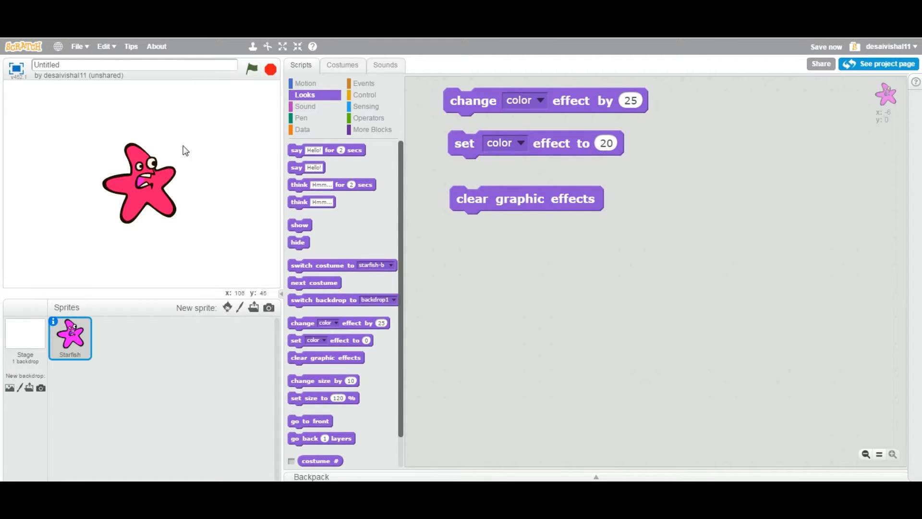
{"action": "mouse_move", "coordinate": [165, 201]}
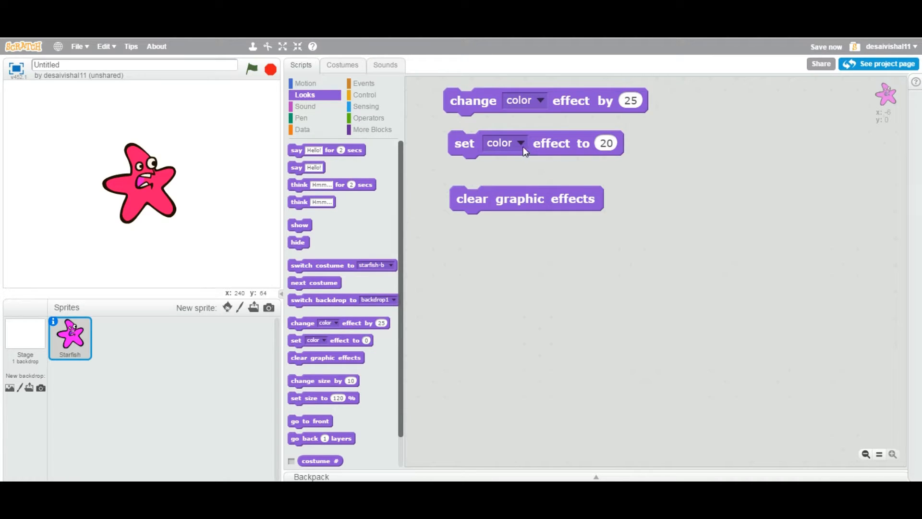
Try the whirl effect, then switch the set block to mosaic and run it
{"action": "left_click", "coordinate": [503, 143]}
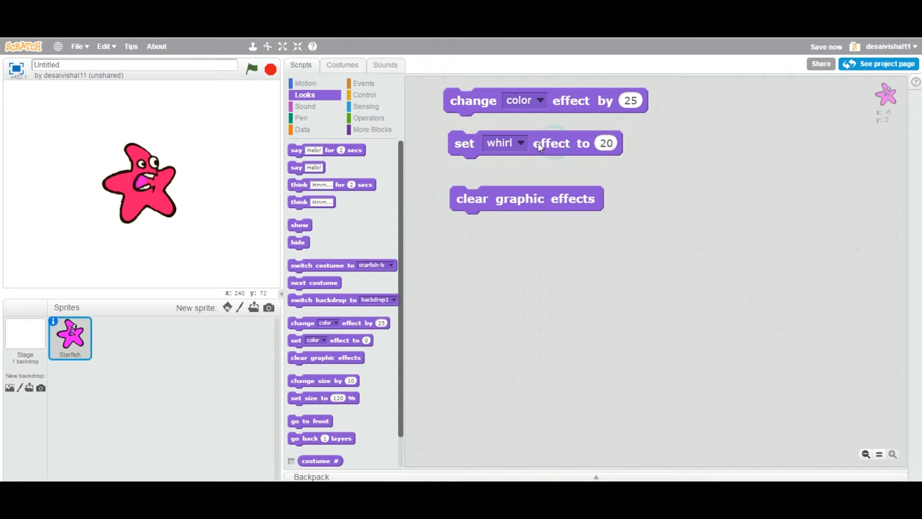
{"action": "left_click", "coordinate": [519, 143]}
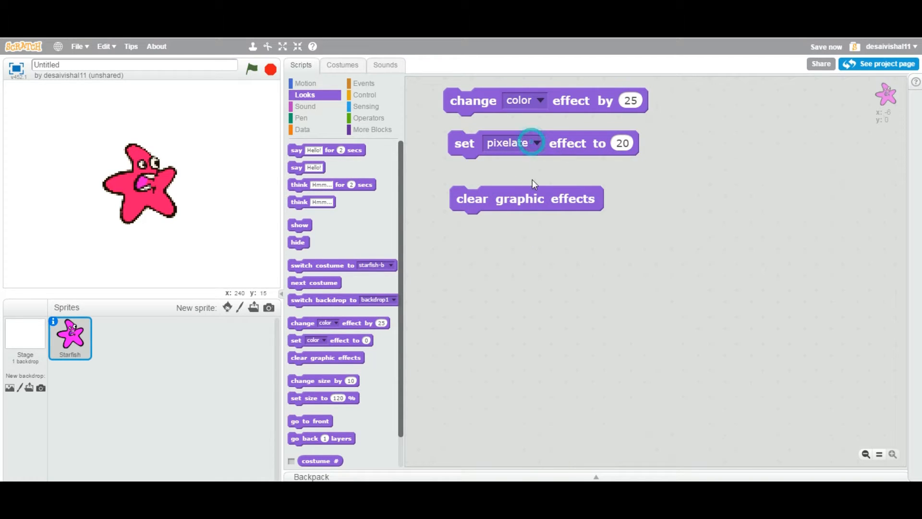
{"action": "left_click", "coordinate": [534, 143]}
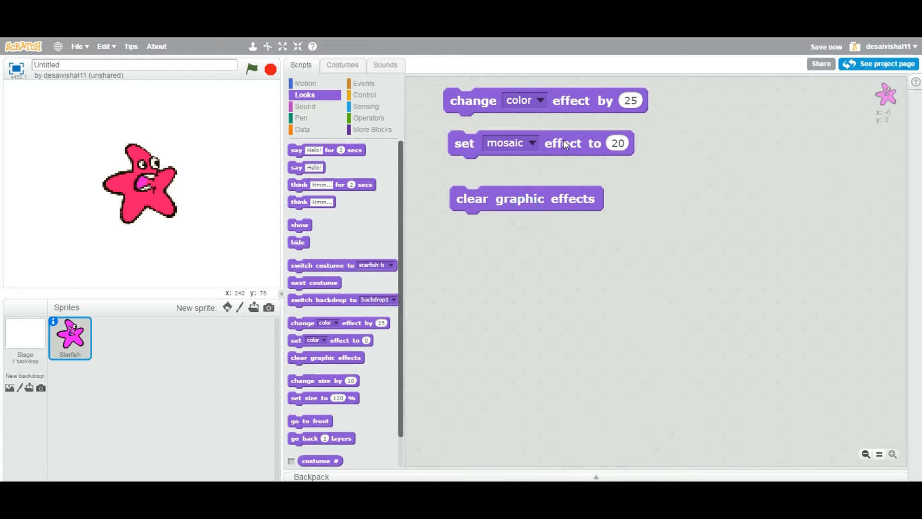
{"action": "left_click", "coordinate": [531, 143]}
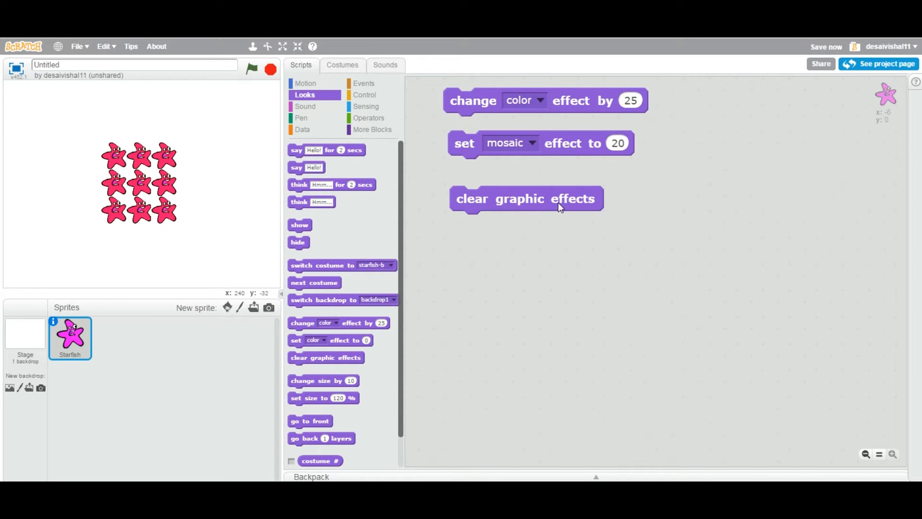
Run the clear graphic effects block to restore the magenta starfish, and nudge the block into place
{"action": "left_click_drag", "start_coordinate": [525, 199], "coordinate": [521, 204]}
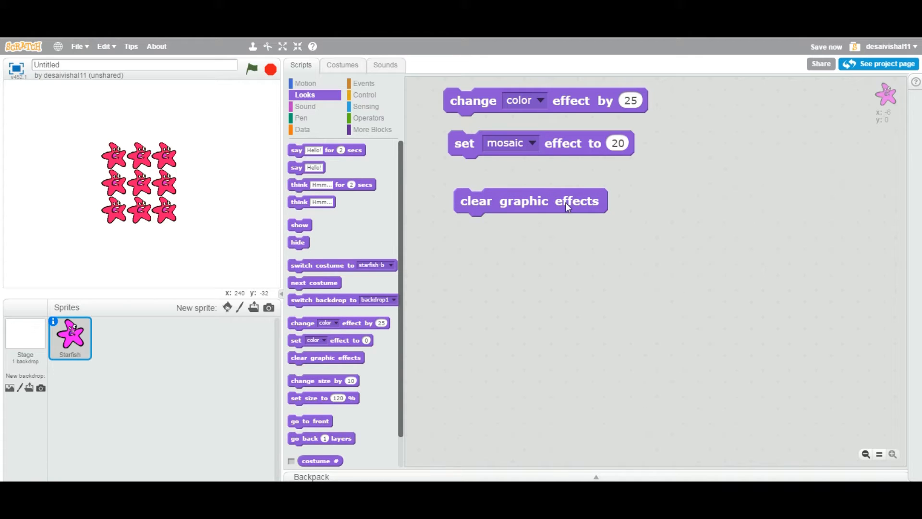
{"action": "left_click", "coordinate": [529, 200]}
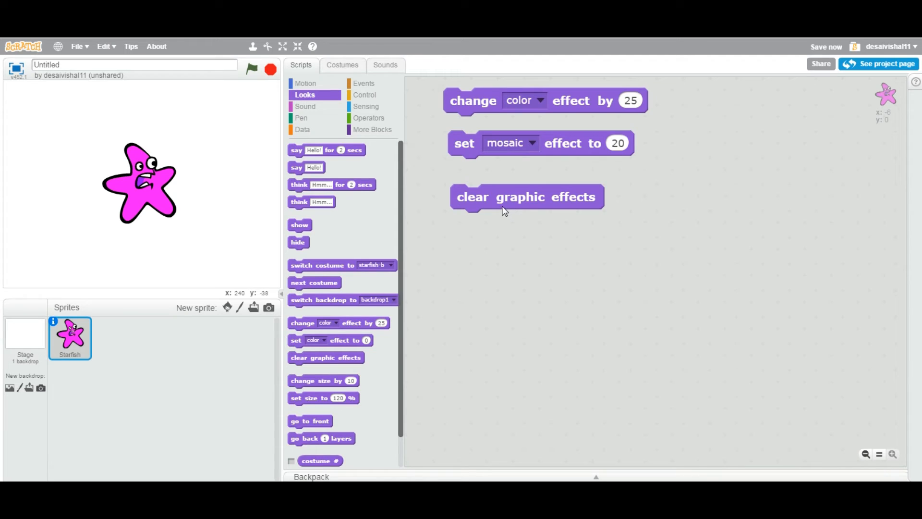
{"action": "mouse_move", "coordinate": [488, 207]}
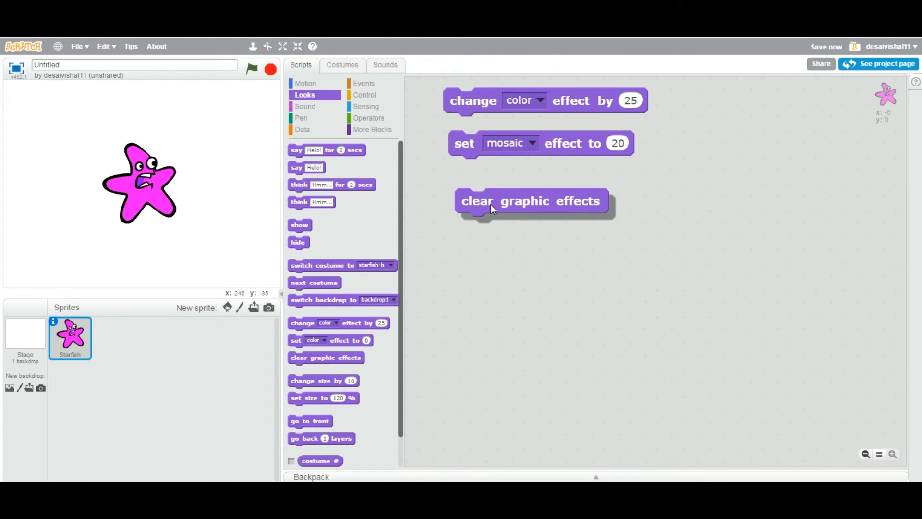
{"action": "left_click_drag", "start_coordinate": [529, 201], "coordinate": [500, 192]}
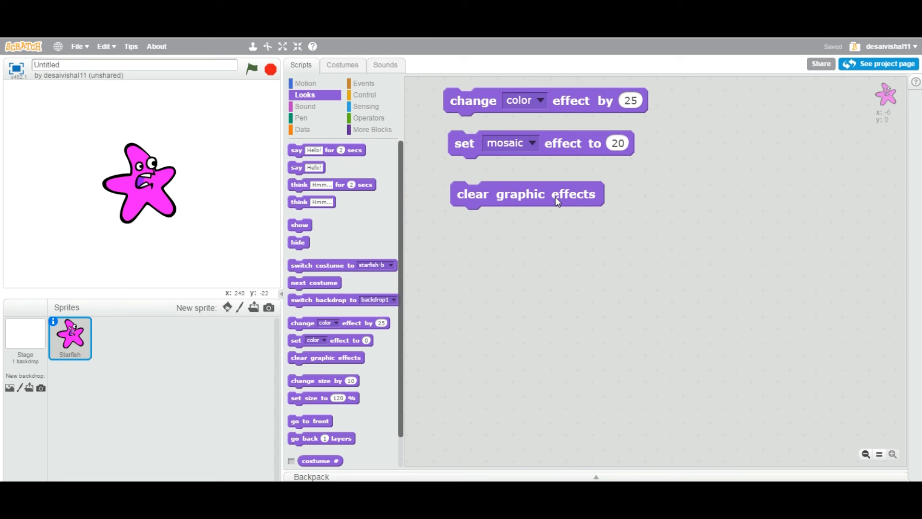
{"action": "mouse_move", "coordinate": [556, 199]}
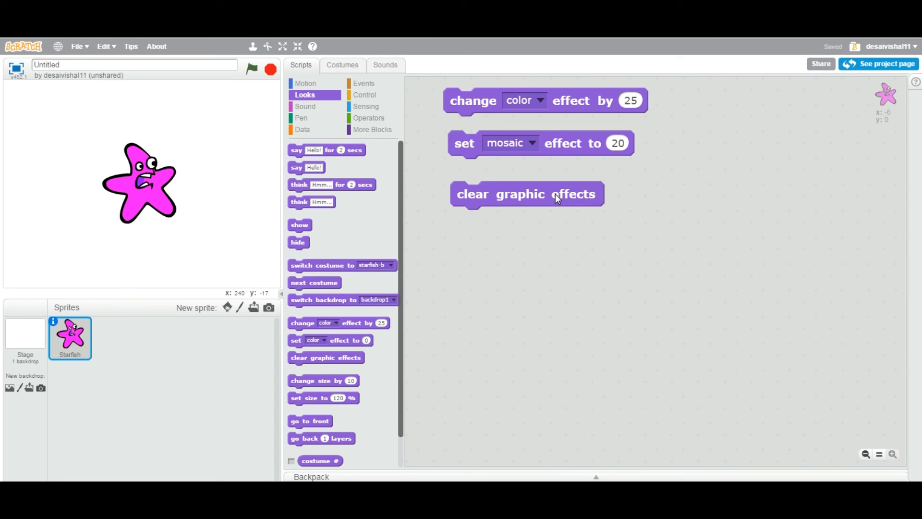